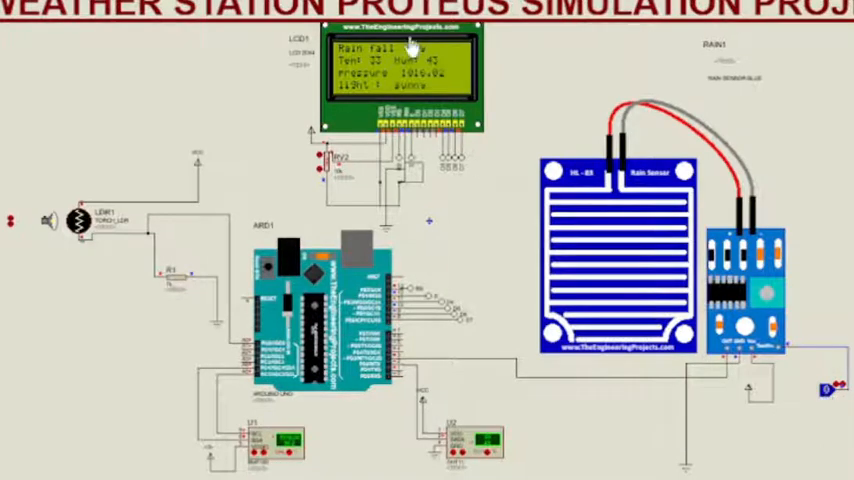
mouse_move(474, 122)
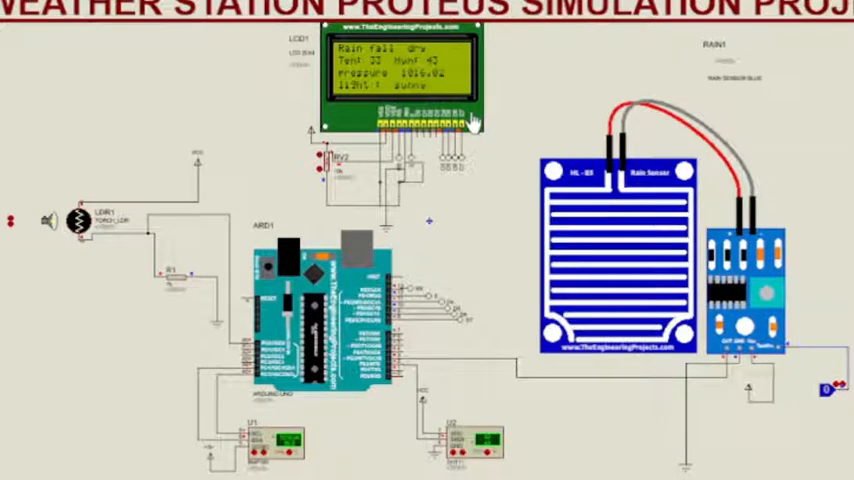